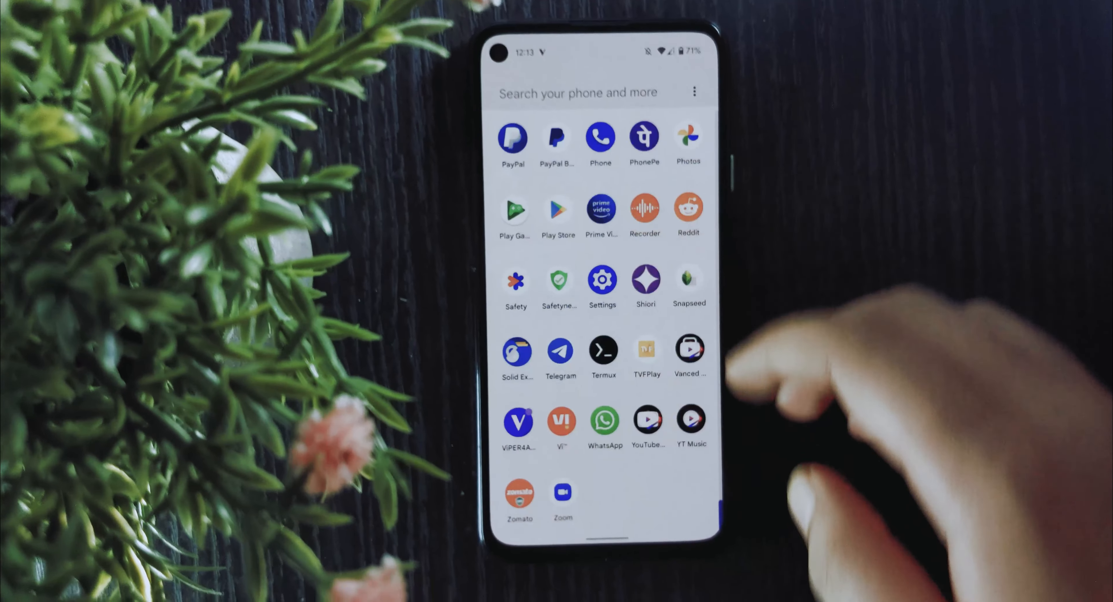
- Launch the Settings app from the app drawer to reach the main category list
left_click(602, 279)
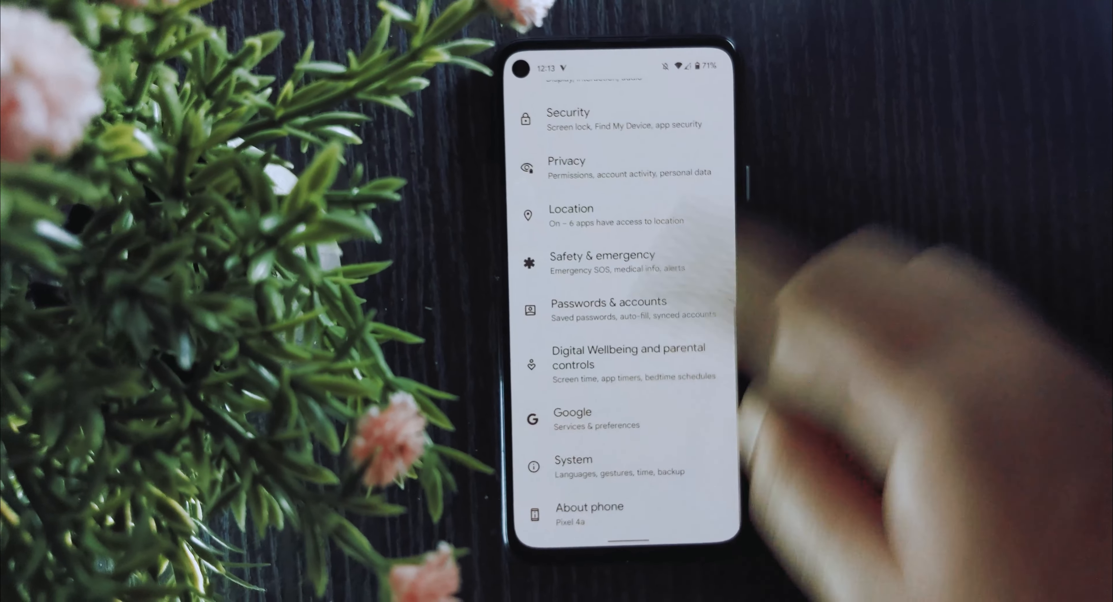
- Enter About phone and tap Build number toward unlocking developer mode
left_click(590, 511)
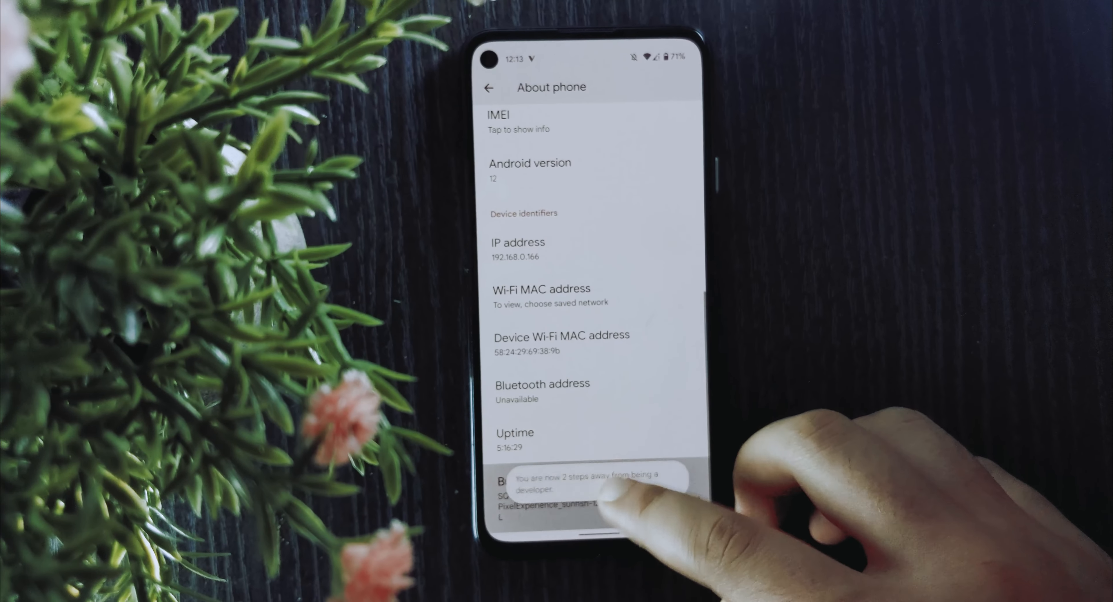
left_click(593, 490)
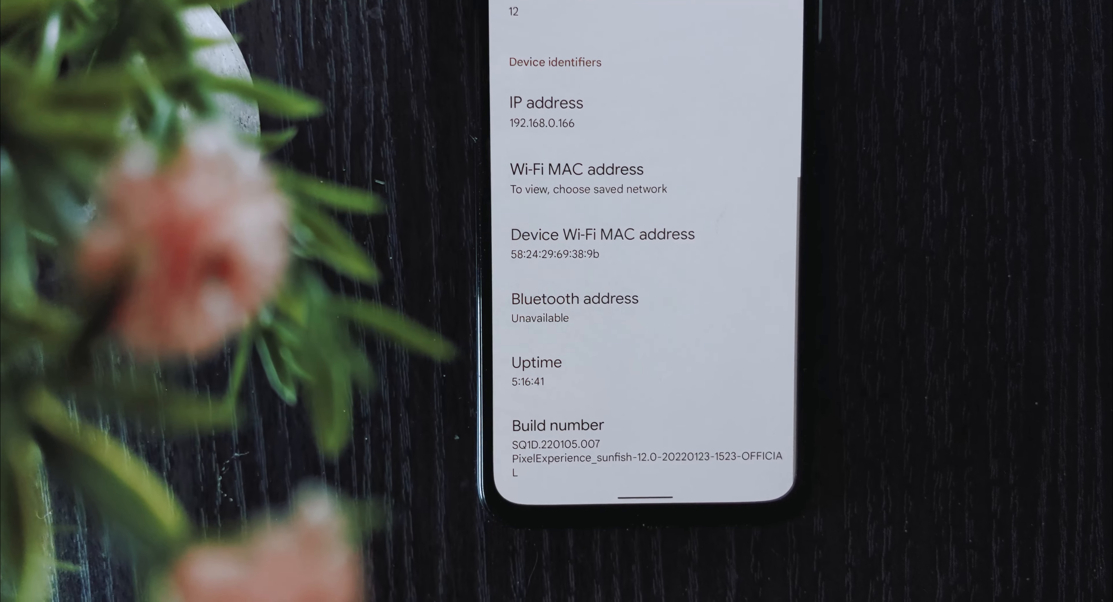
scroll("down", 3)
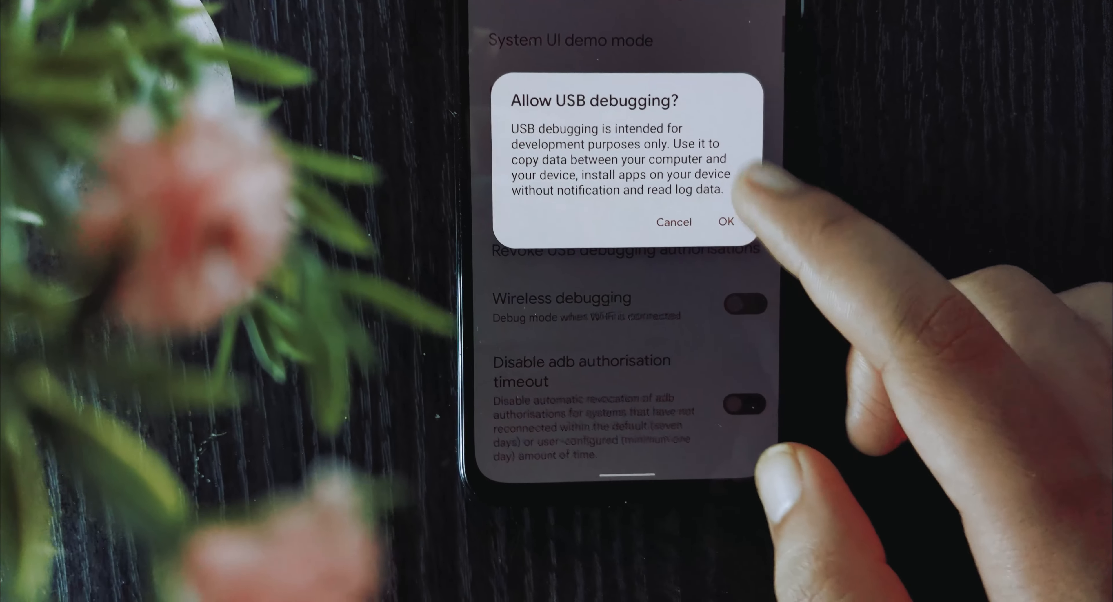
- Accept the Allow USB debugging warning with OK so USB debugging stays on
left_click(724, 221)
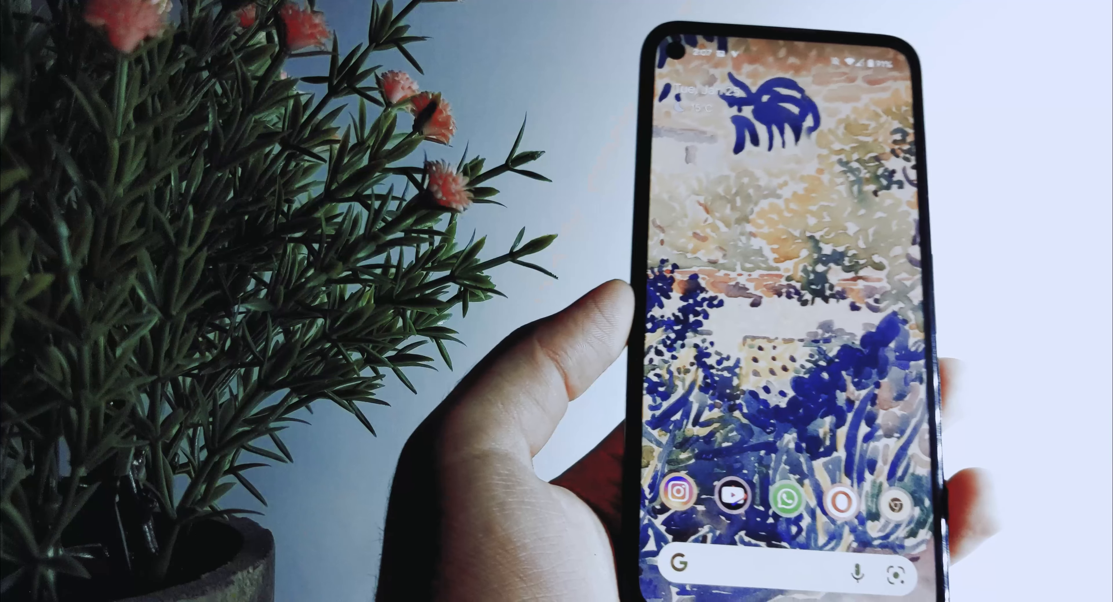